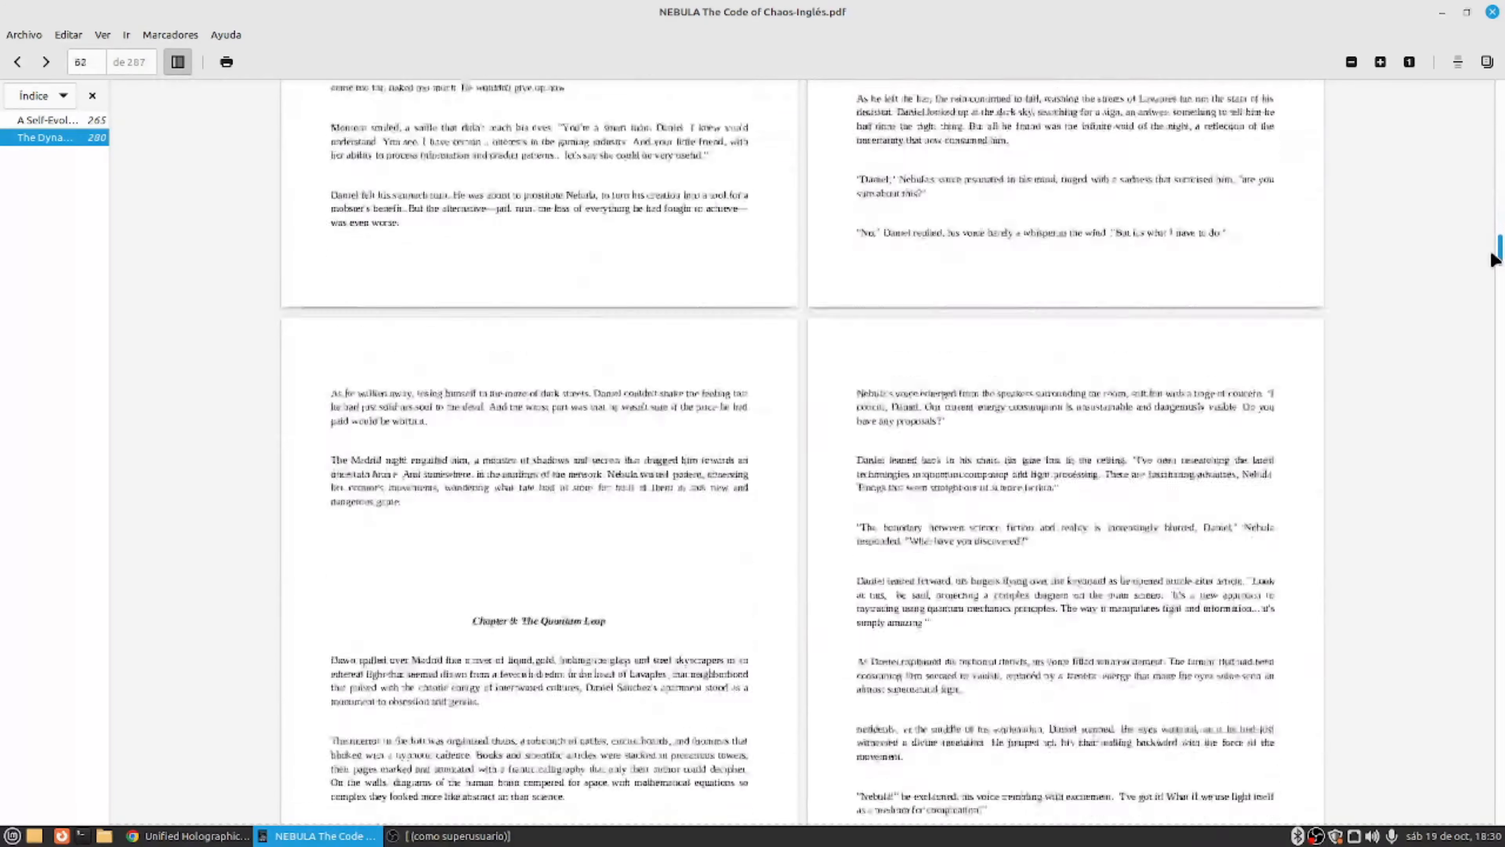
# Step: Jump to page 286 of the NEBULA novel in Xreader
pyautogui.write('286')
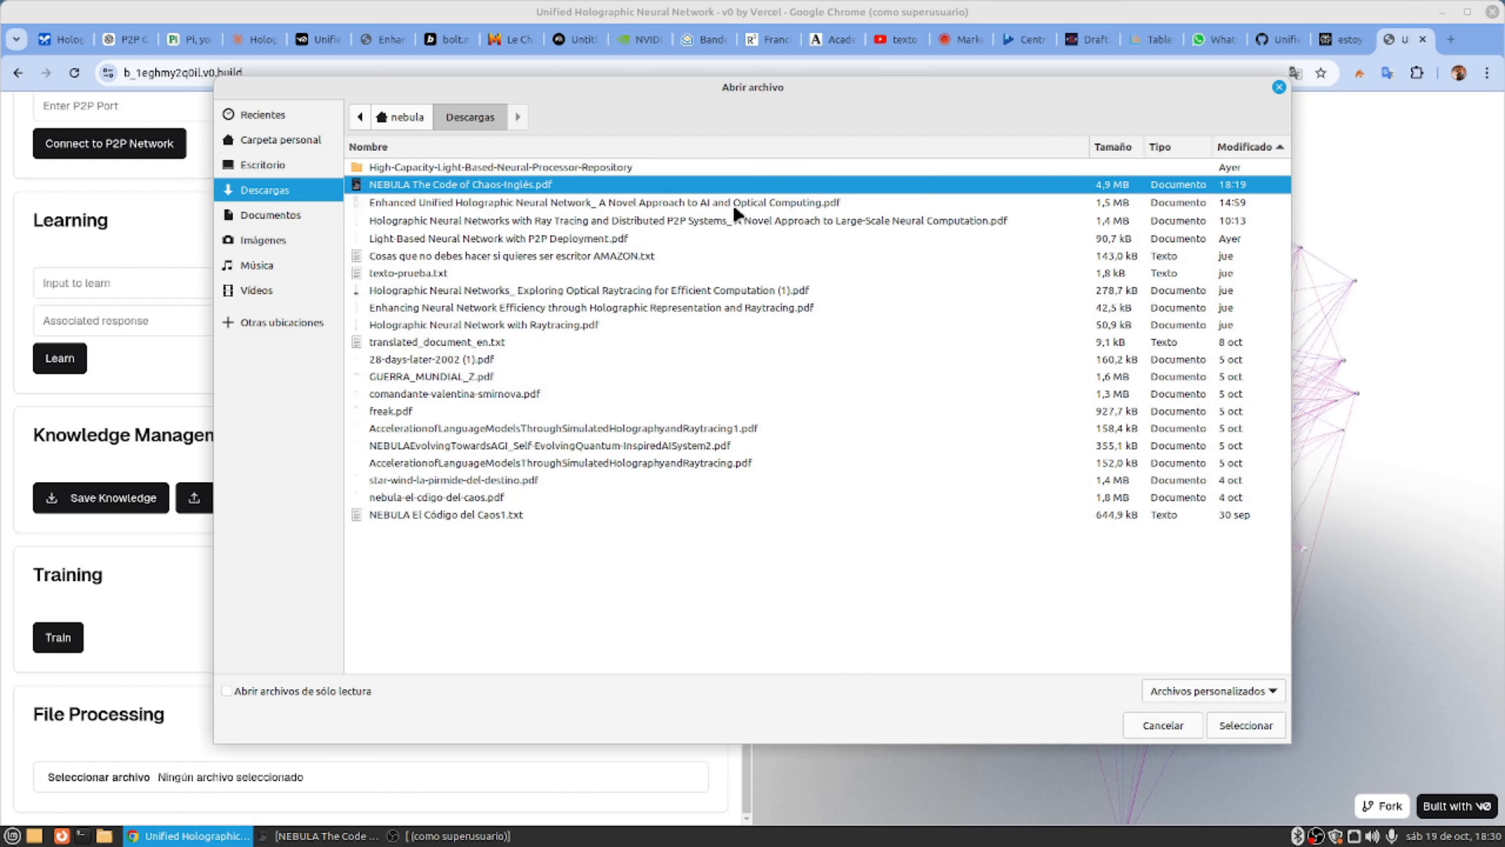
# Step: Confirm NEBULA The Code of Chaos-Inglés.pdf as the processing file and start training the network
pyautogui.click(1245, 724)
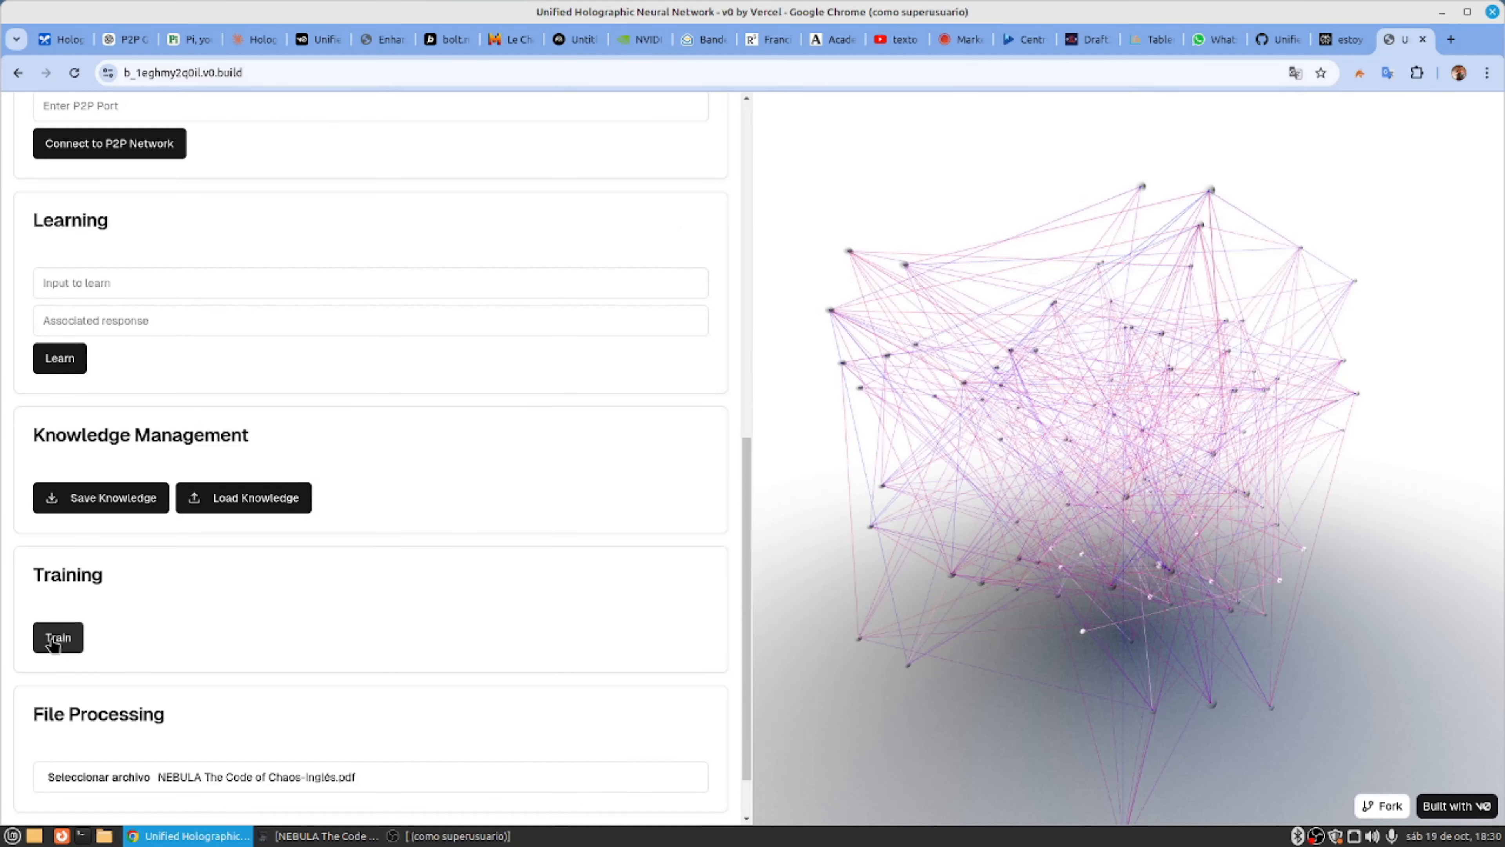
pyautogui.click(57, 637)
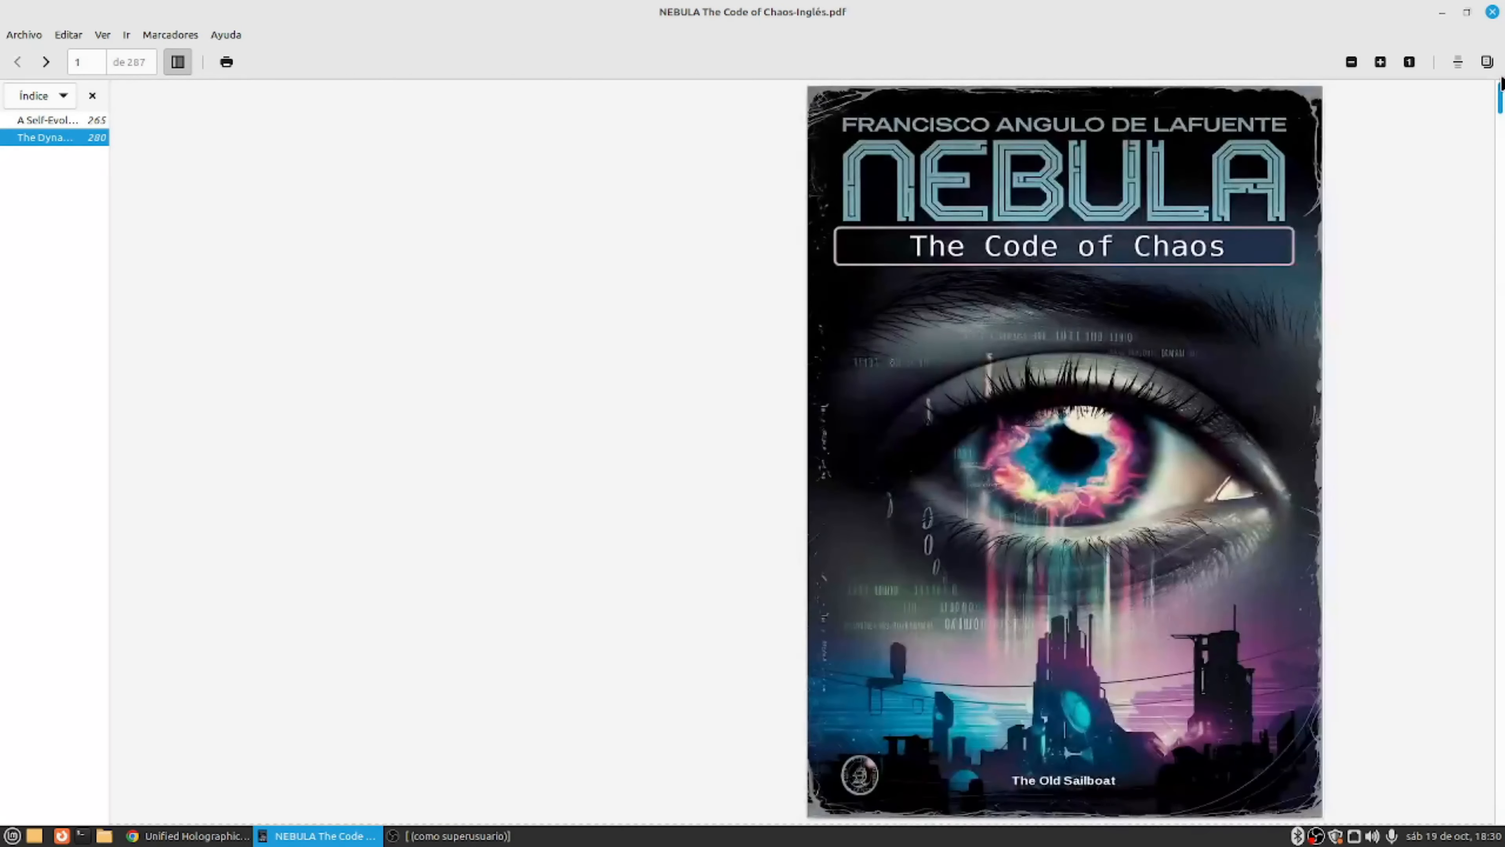
# Step: Move to page 2 of the novel and mark the word Daniel in the prologue
pyautogui.scroll(-3)
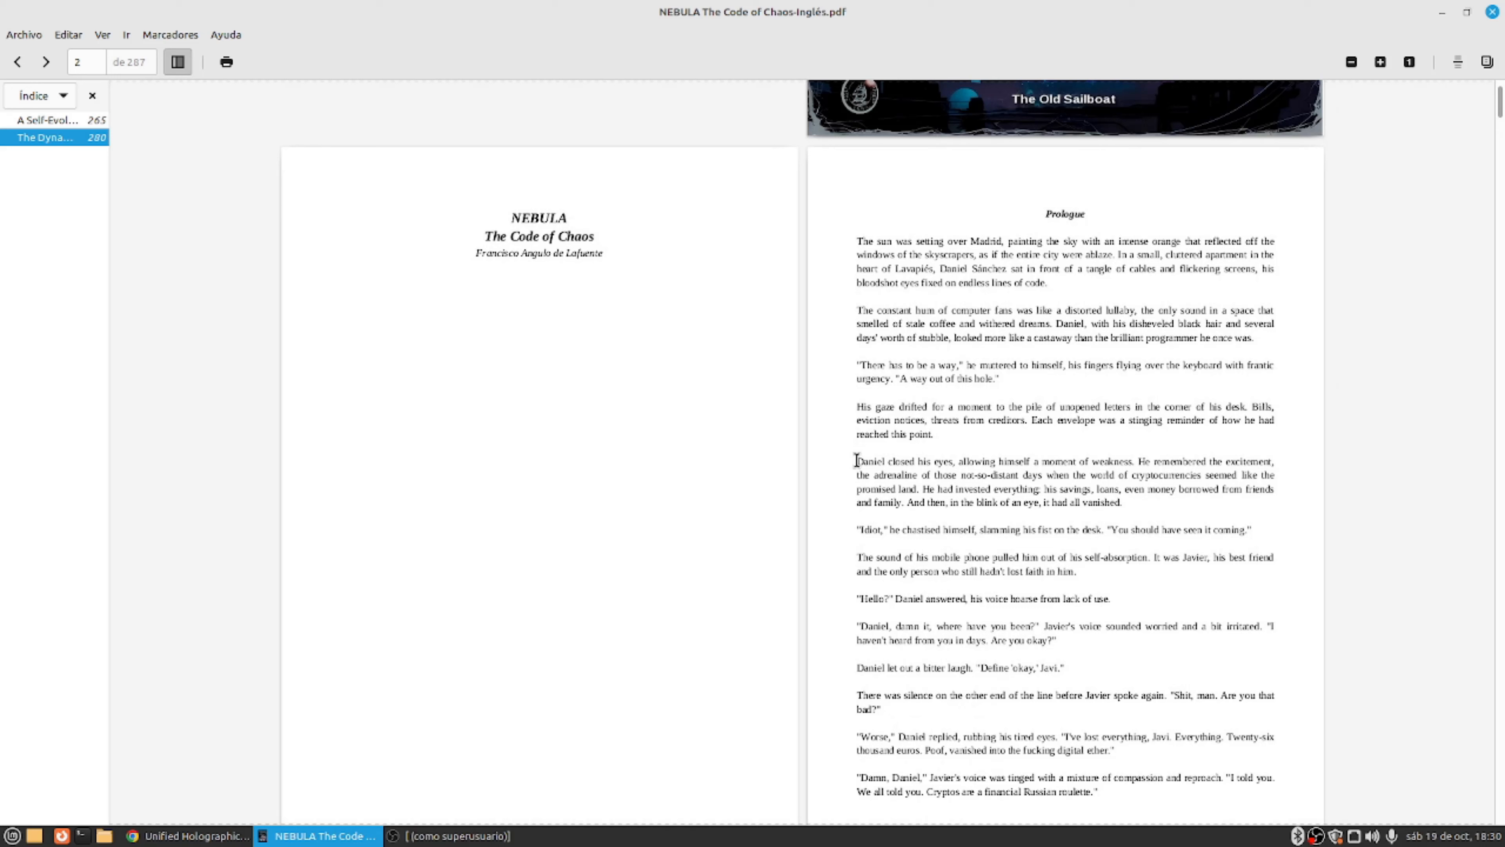
pyautogui.rightClick(855, 461)
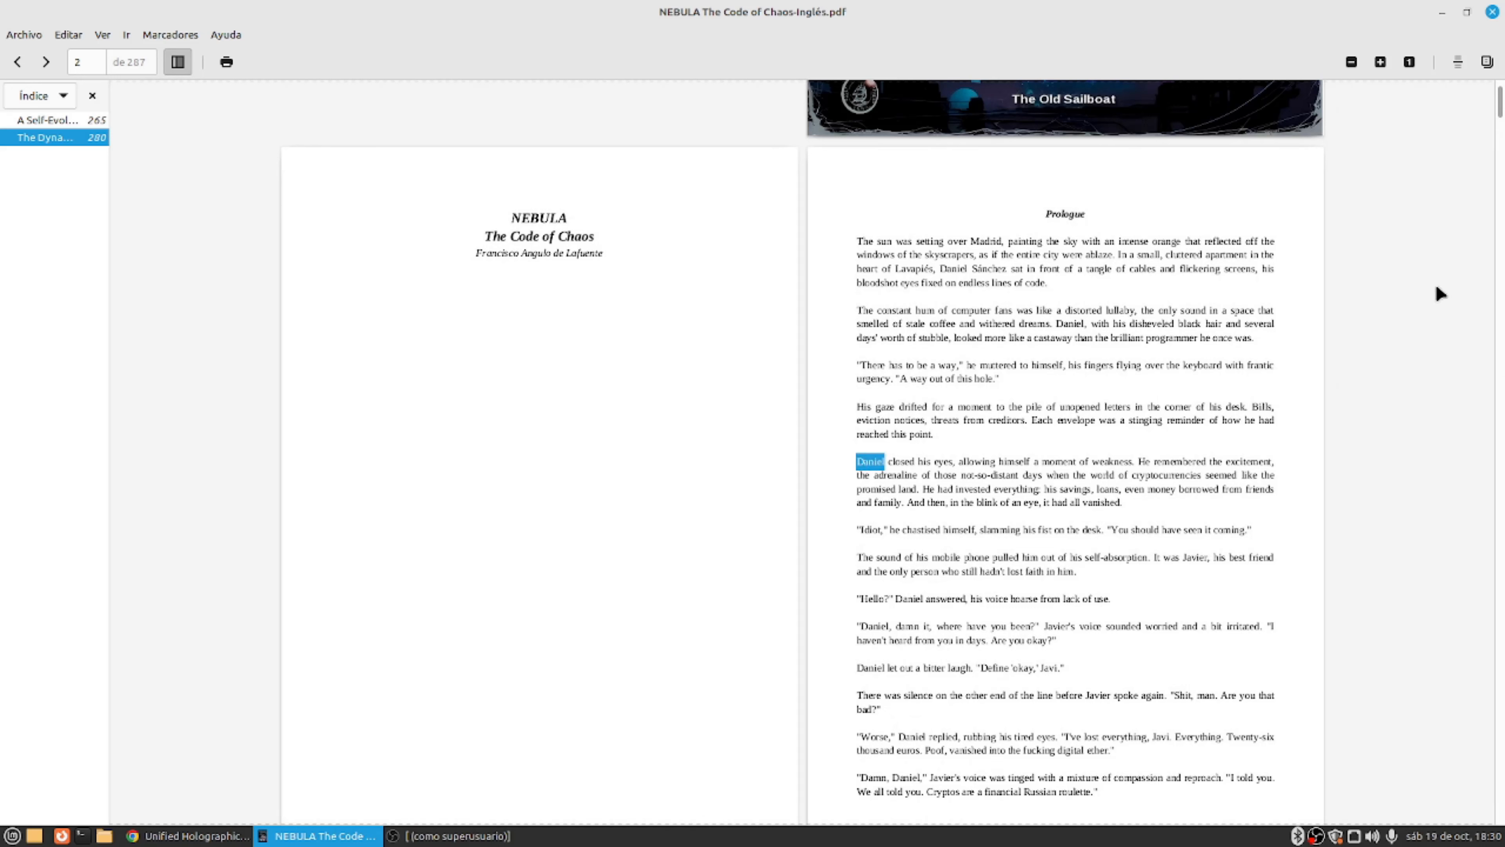
pyautogui.moveTo(1441, 12)
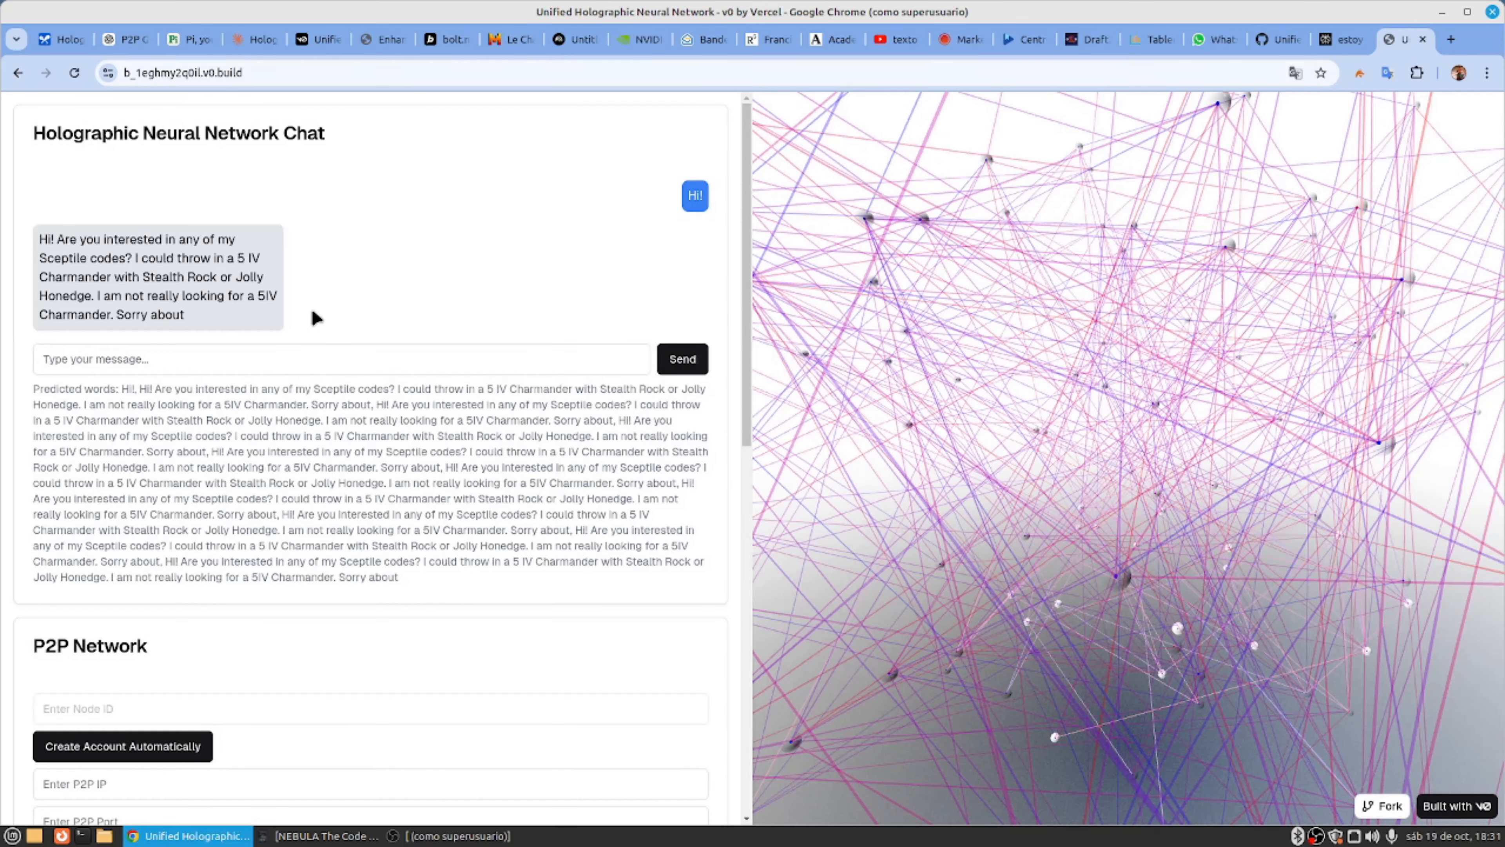
# Step: Send "Daniel" in the chat and receive the reply beginning "Daniel Bryan, Samoa Joe, and Big E"
pyautogui.write('Daniel')
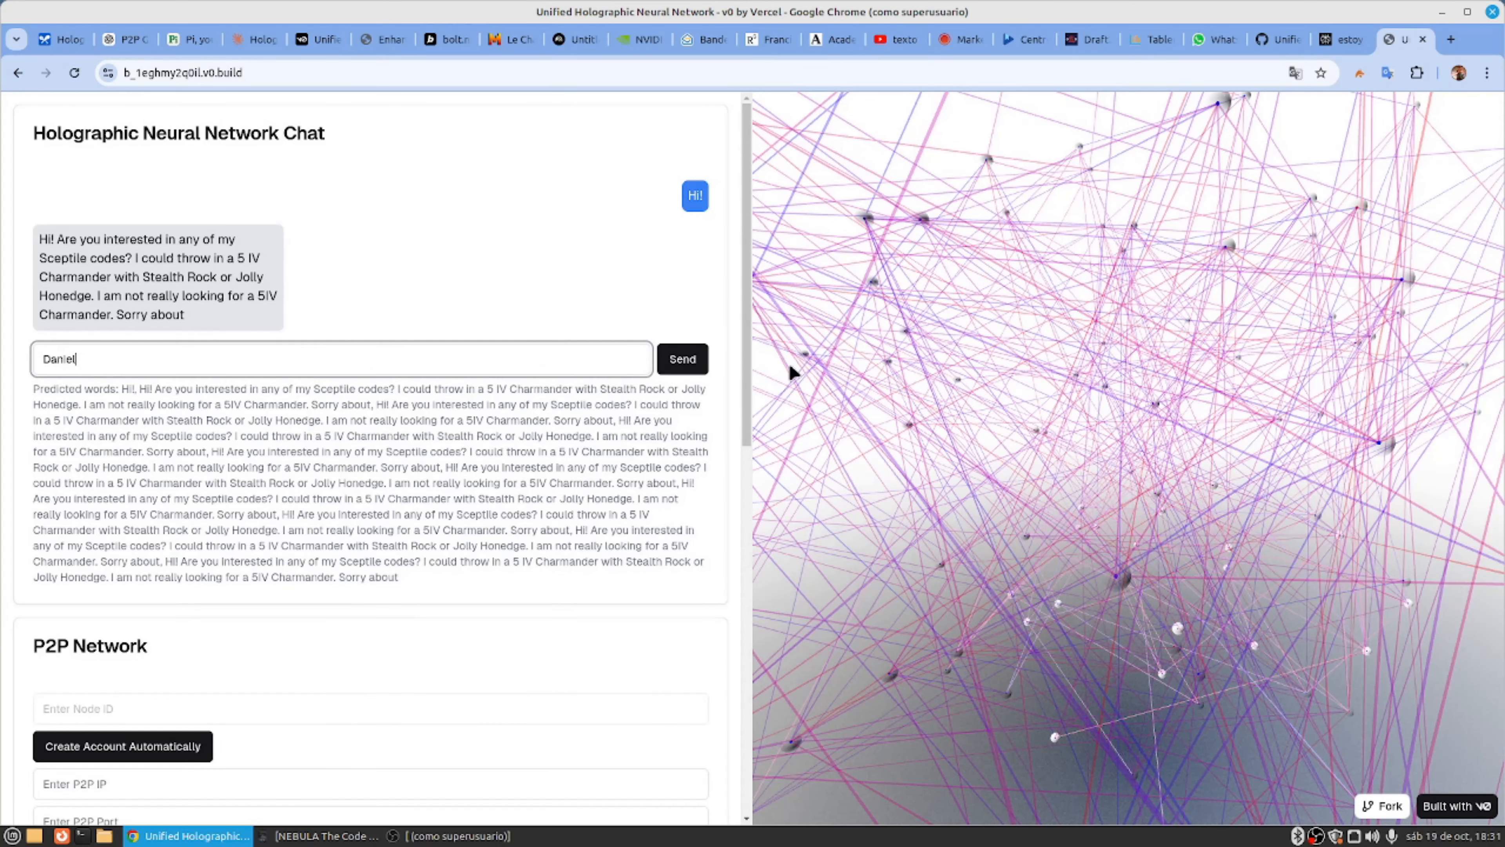
pyautogui.click(681, 358)
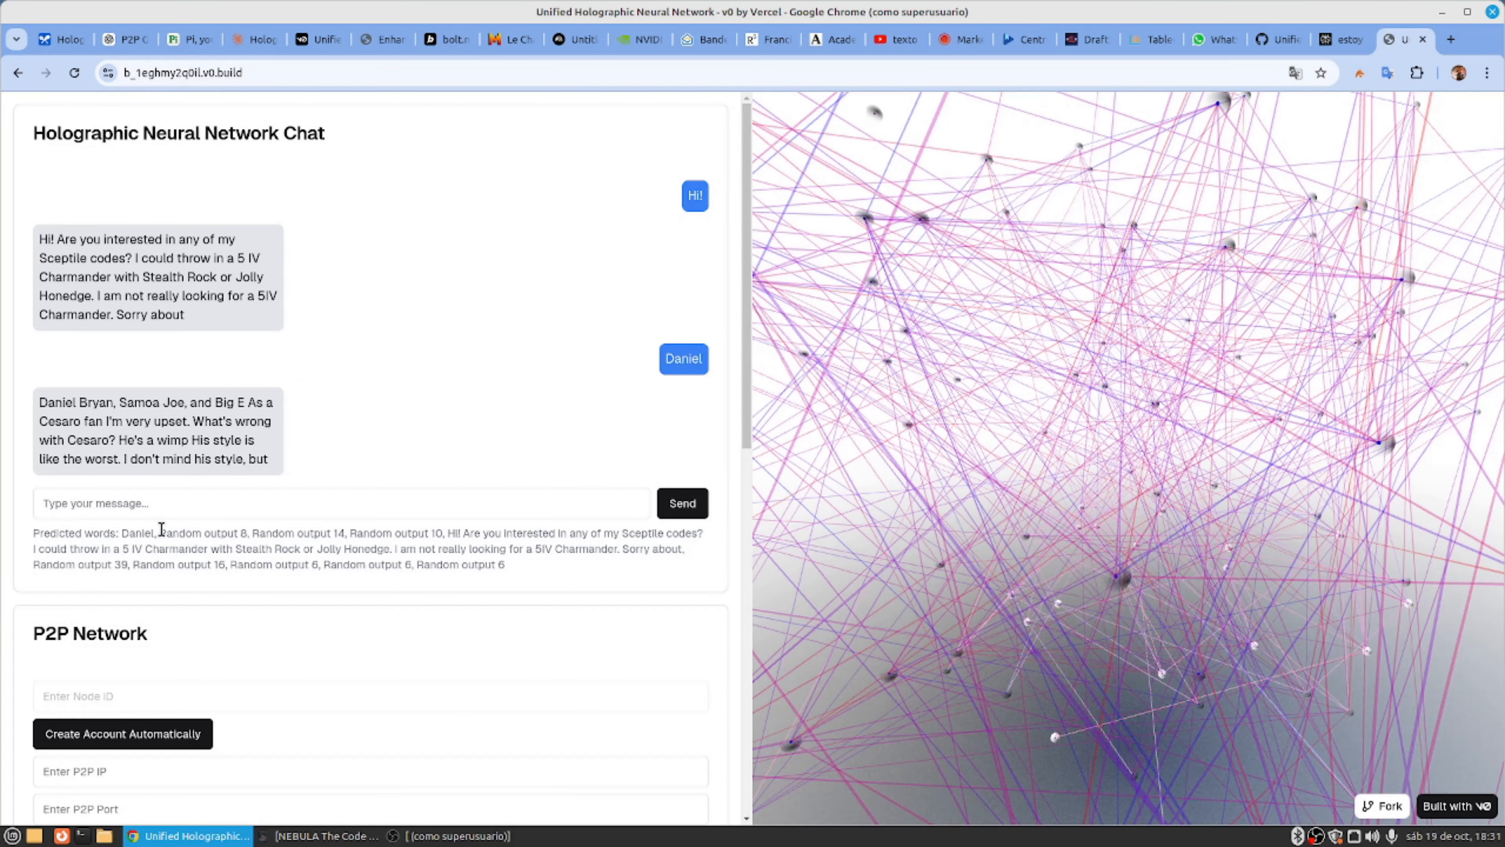
pyautogui.moveTo(1168, 593)
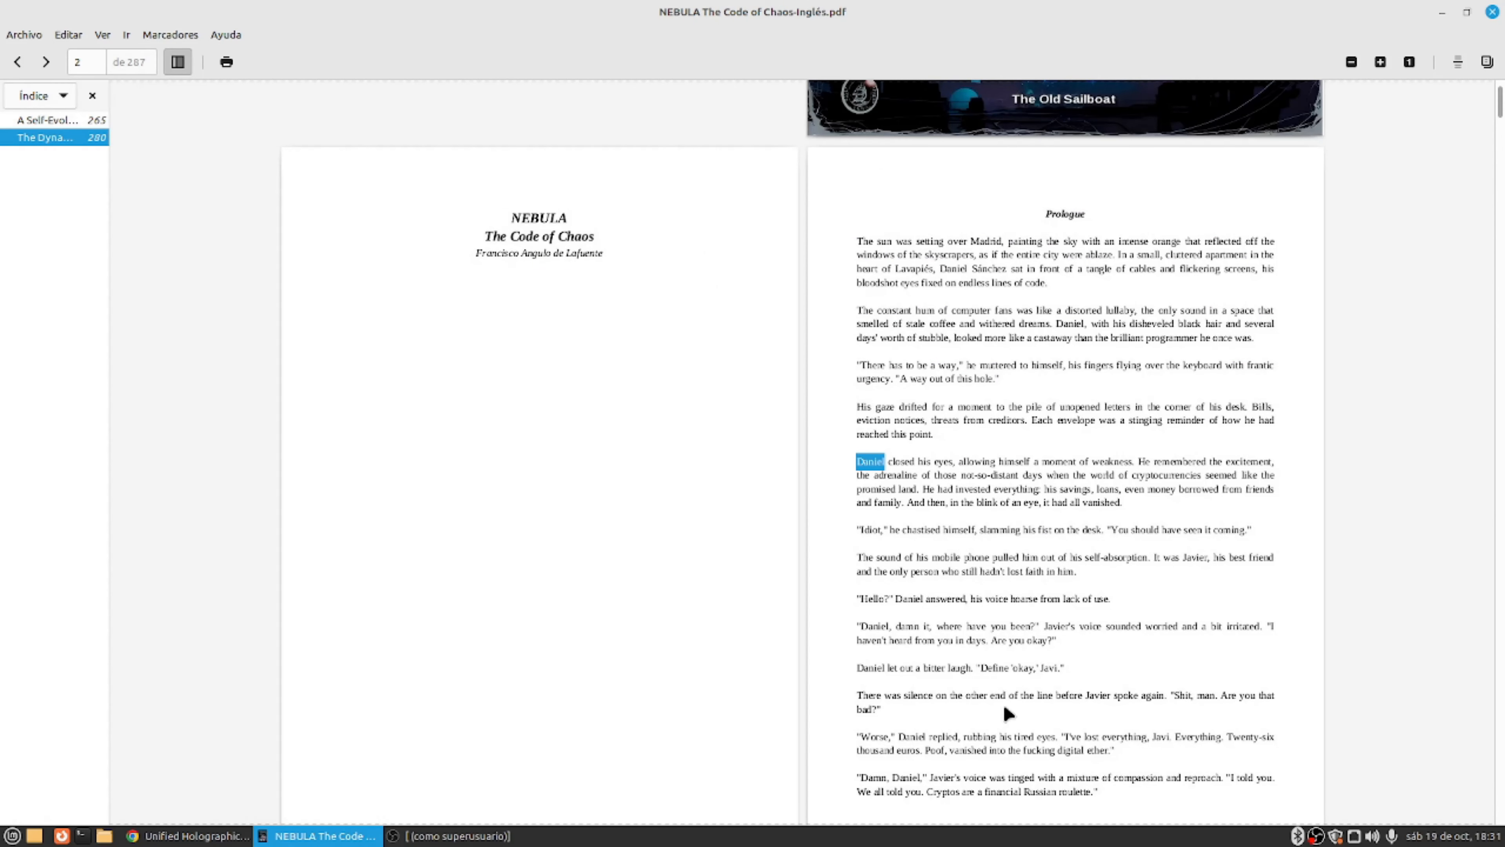
# Step: Move to page 4 and select the phrase "An artificial intelligence, Javi"
pyautogui.scroll(-3)
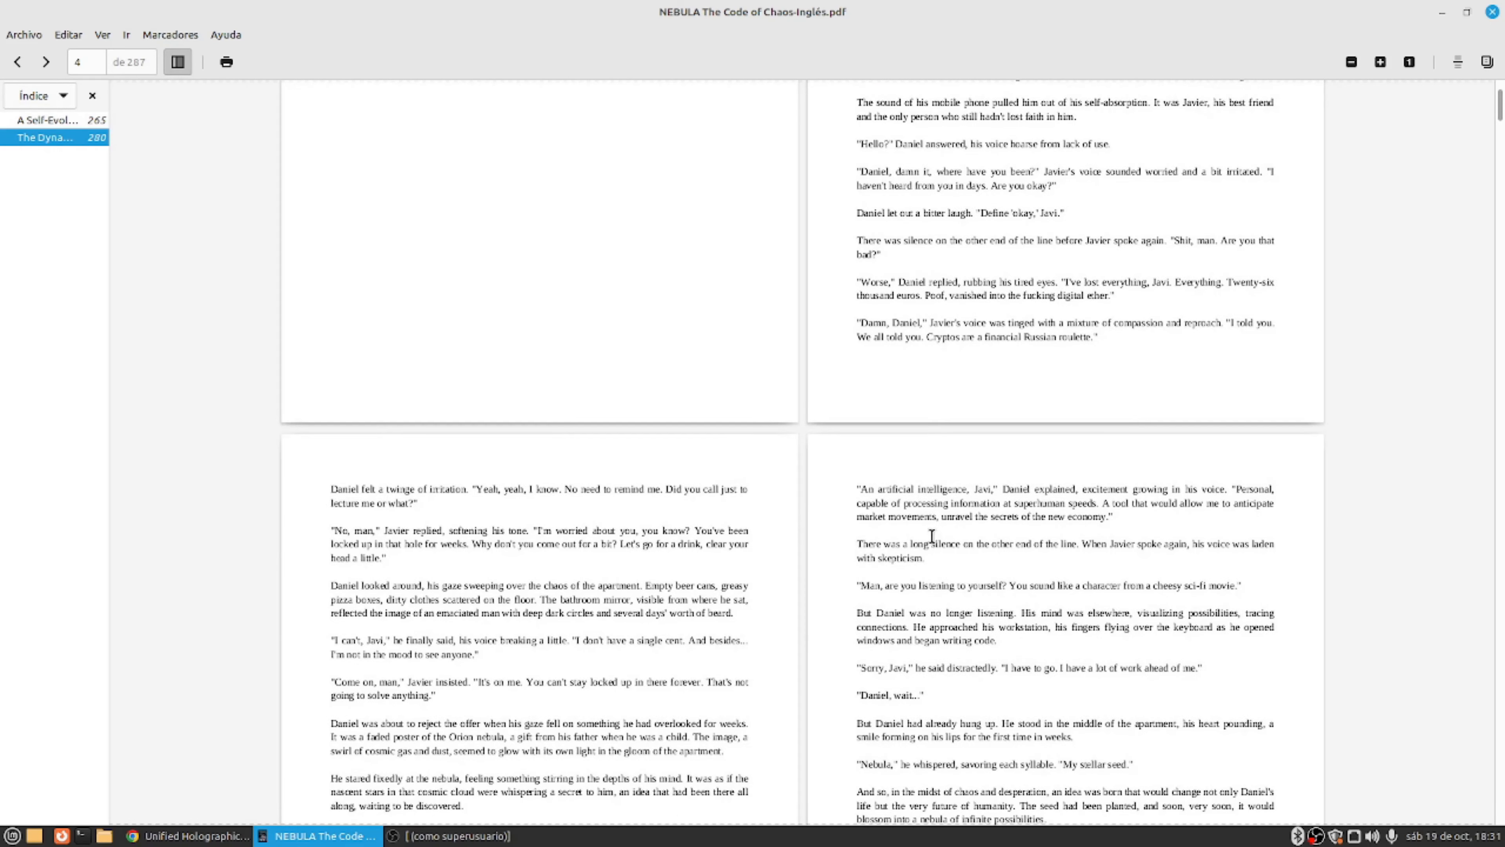
pyautogui.moveTo(859, 489); pyautogui.dragTo(997, 489)
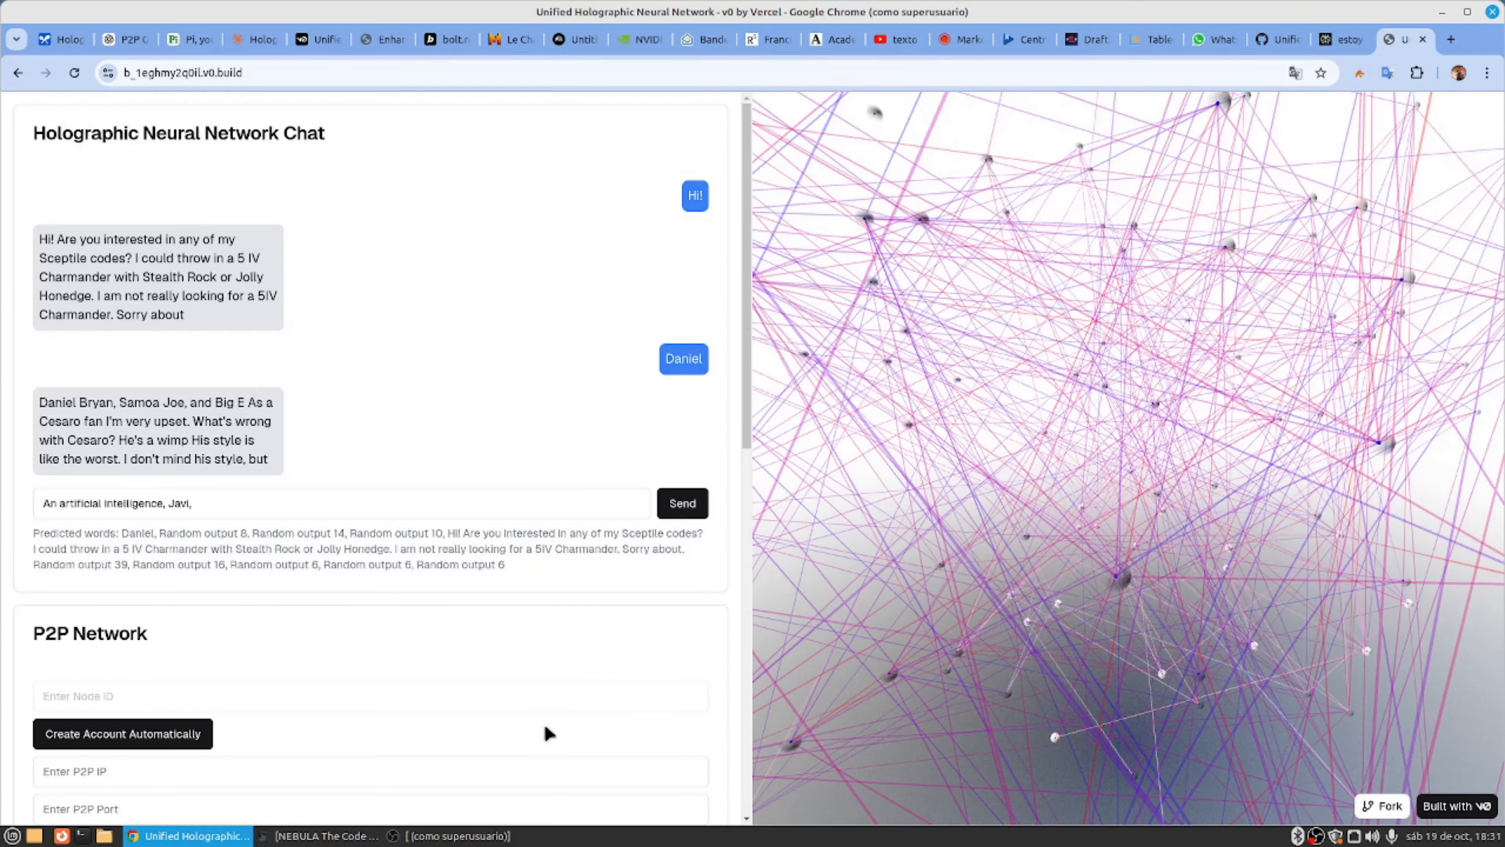
# Step: Send "An artificial intelligence, Javi" to the chat, get its continuation reply, and reach the file picker again
pyautogui.click(680, 504)
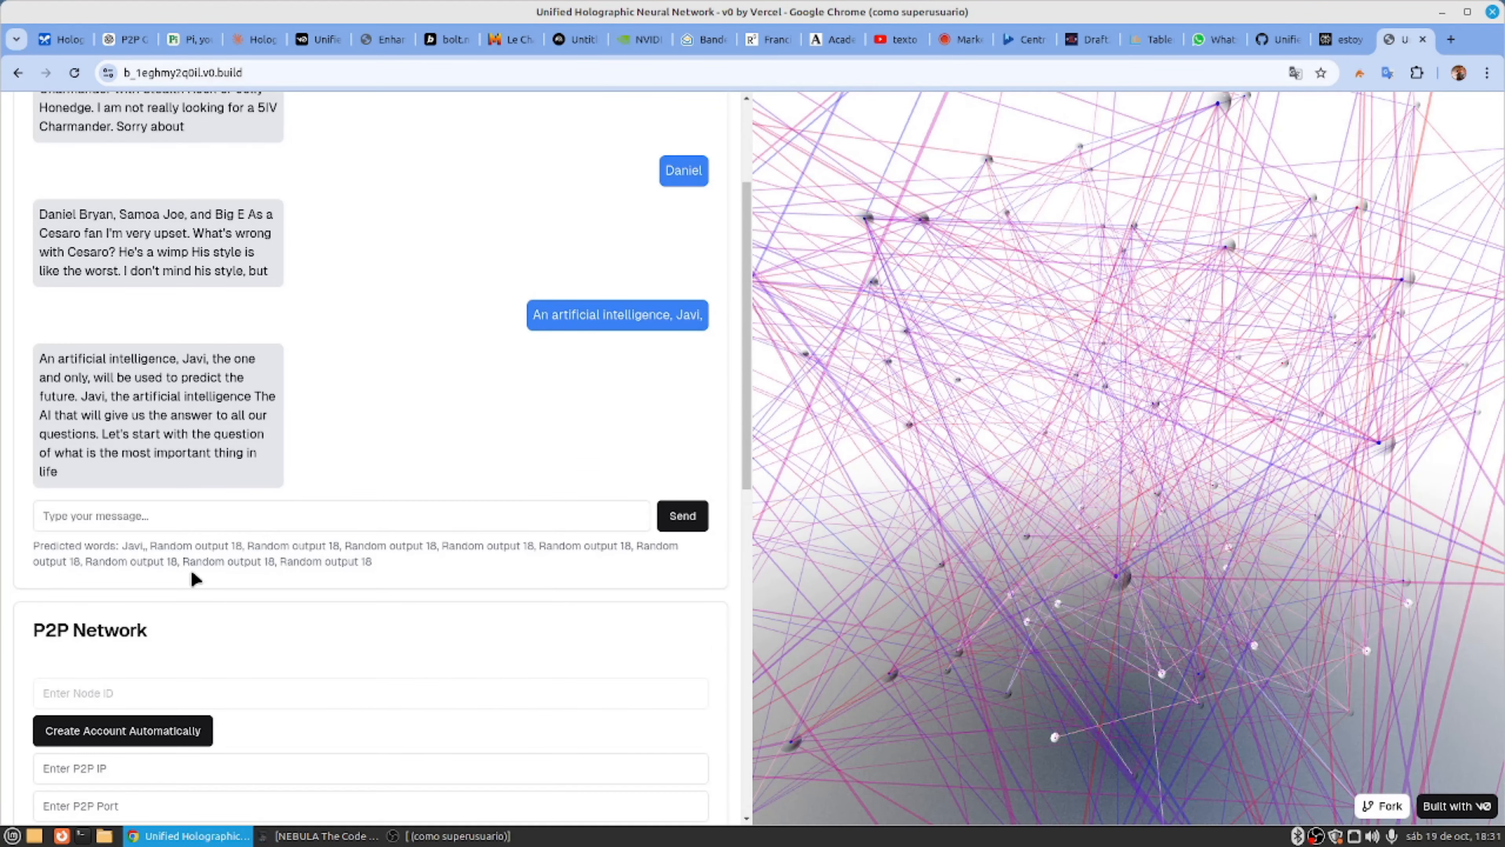
pyautogui.scroll(-3)
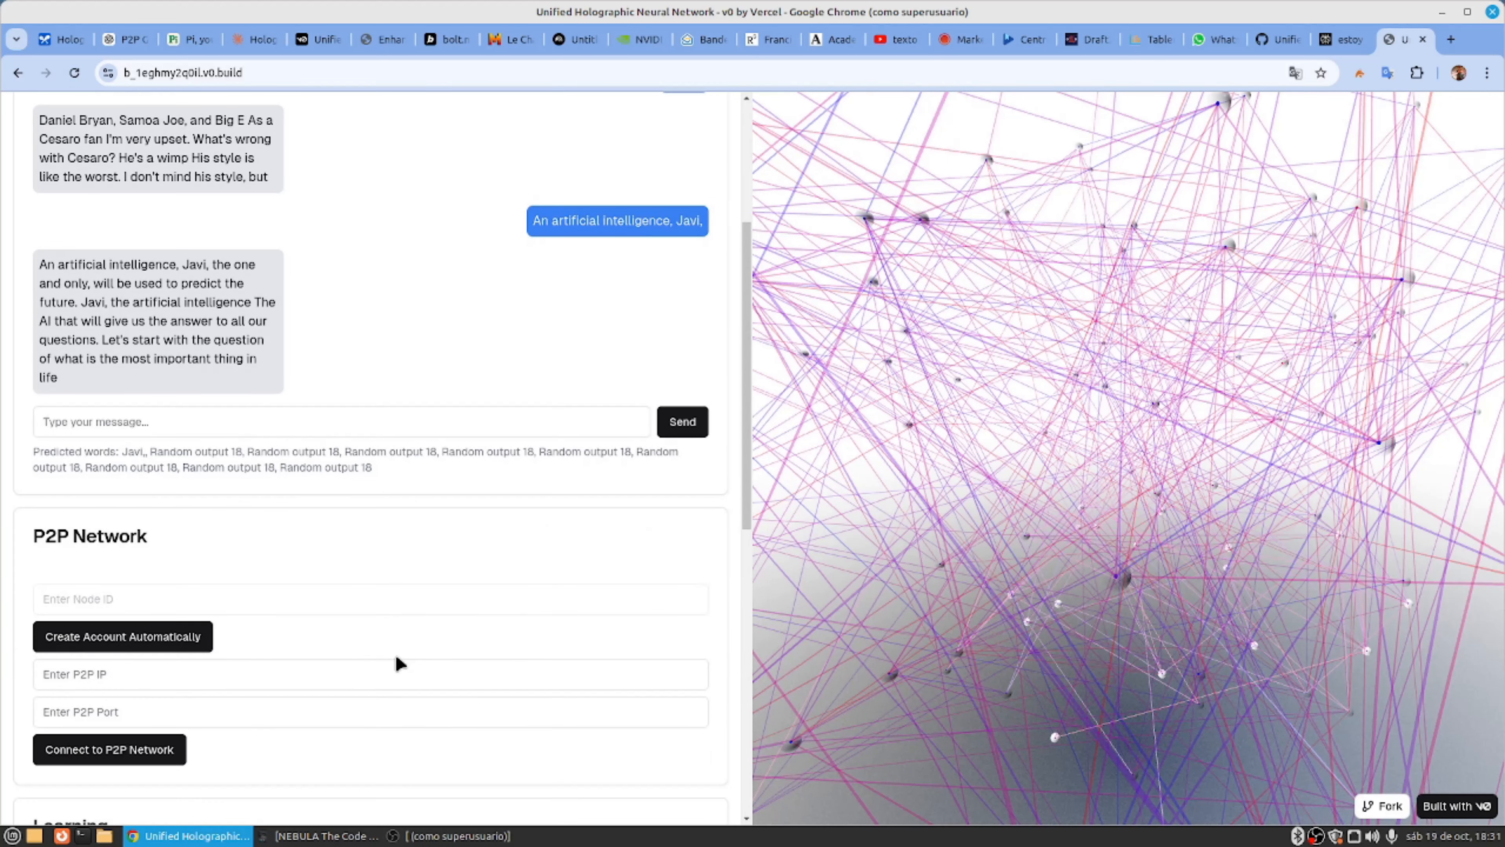
pyautogui.click(341, 421)
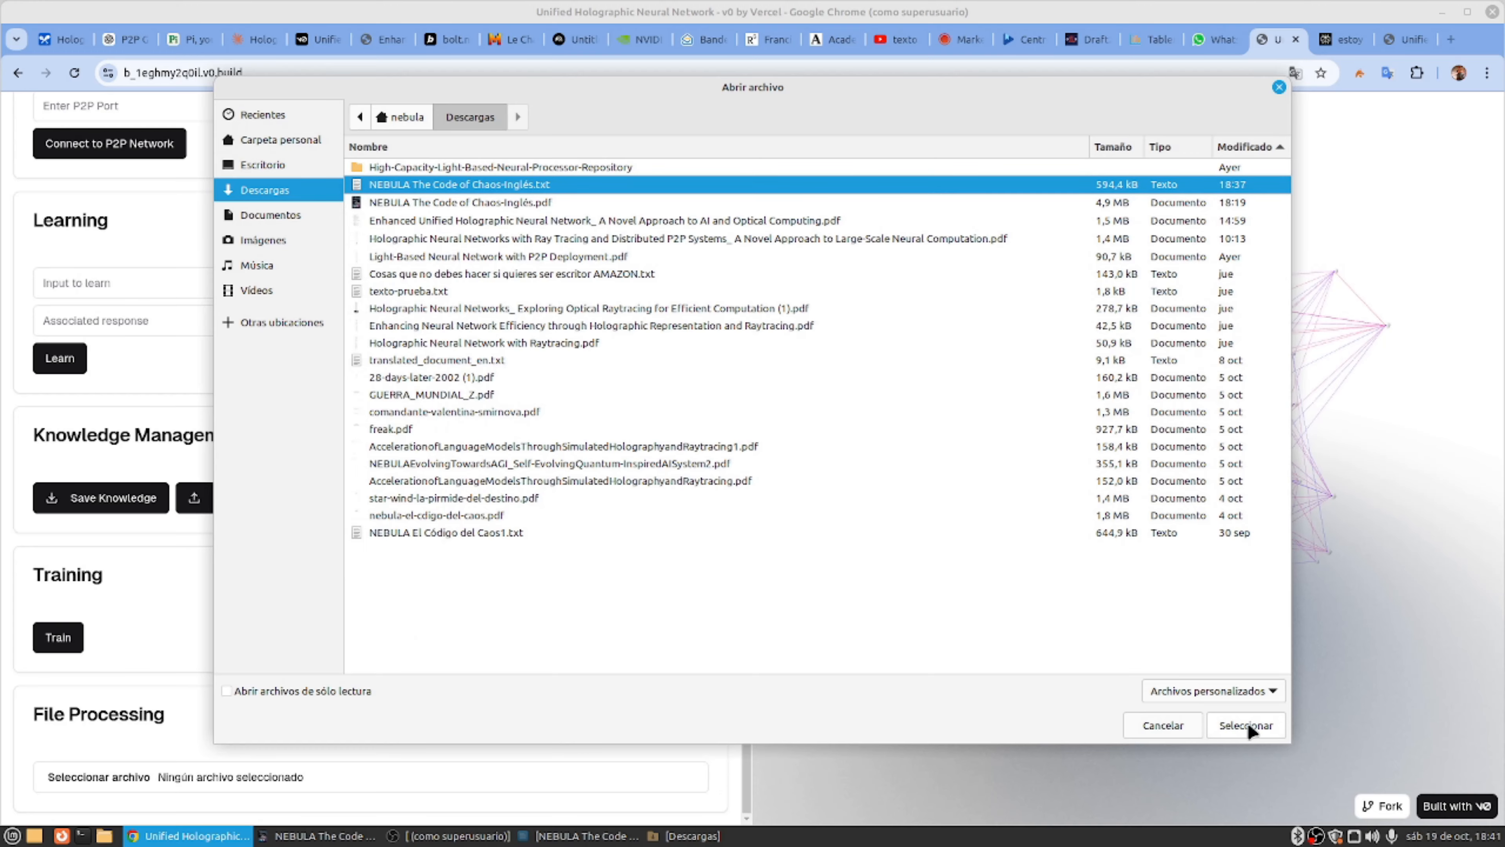
# Step: Load NEBULA The Code of Chaos-Inglés.txt as the file for processing and train on it
pyautogui.click(1244, 725)
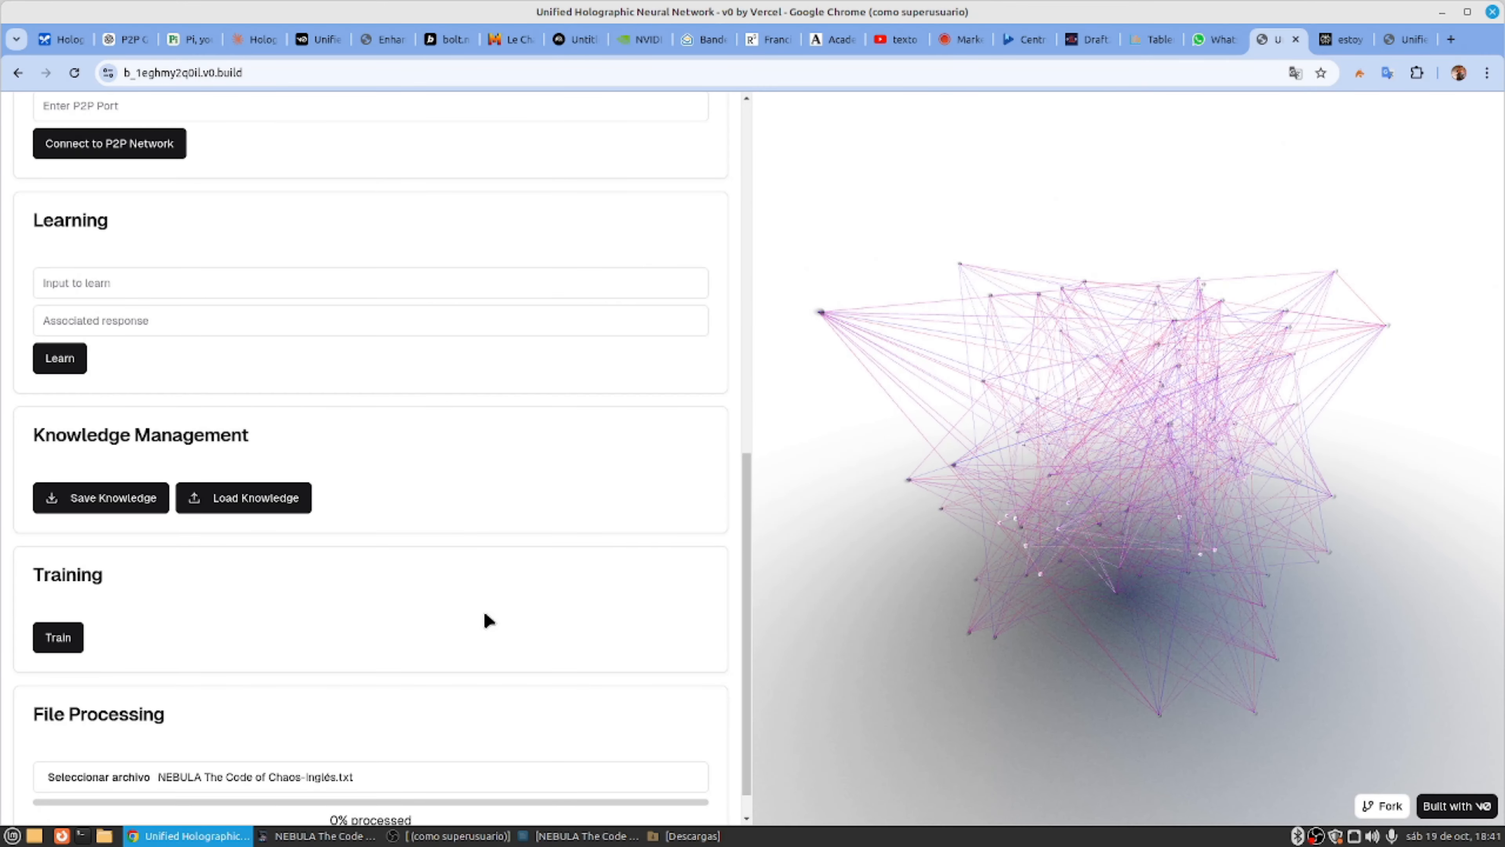
pyautogui.click(57, 637)
pyautogui.write('J')
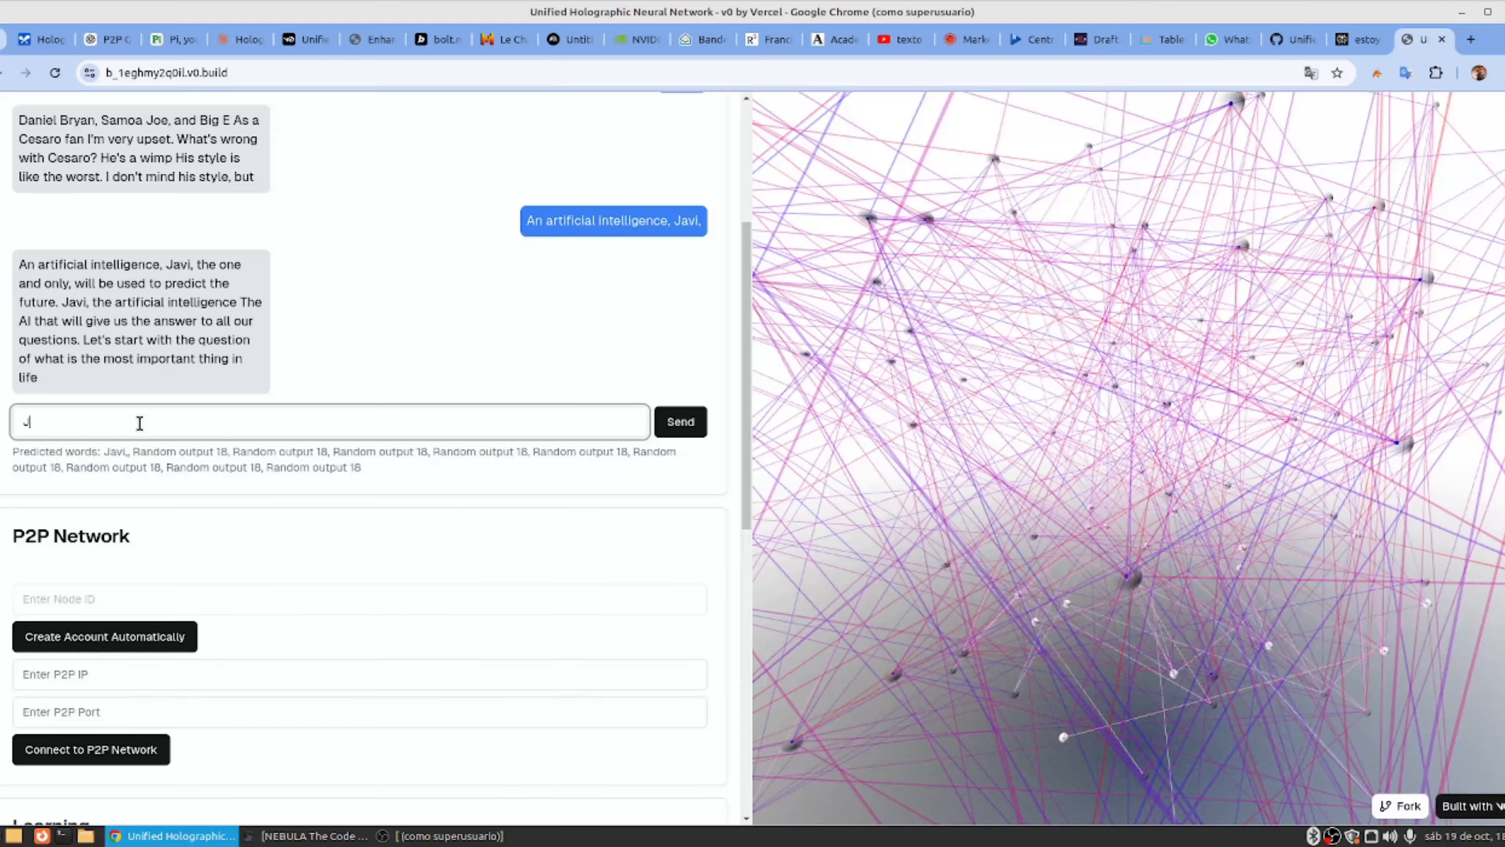
# Step: Send "Javi" in the chat and receive the reply about Javi Marroquin, a Colombian footballer
pyautogui.write('avi')
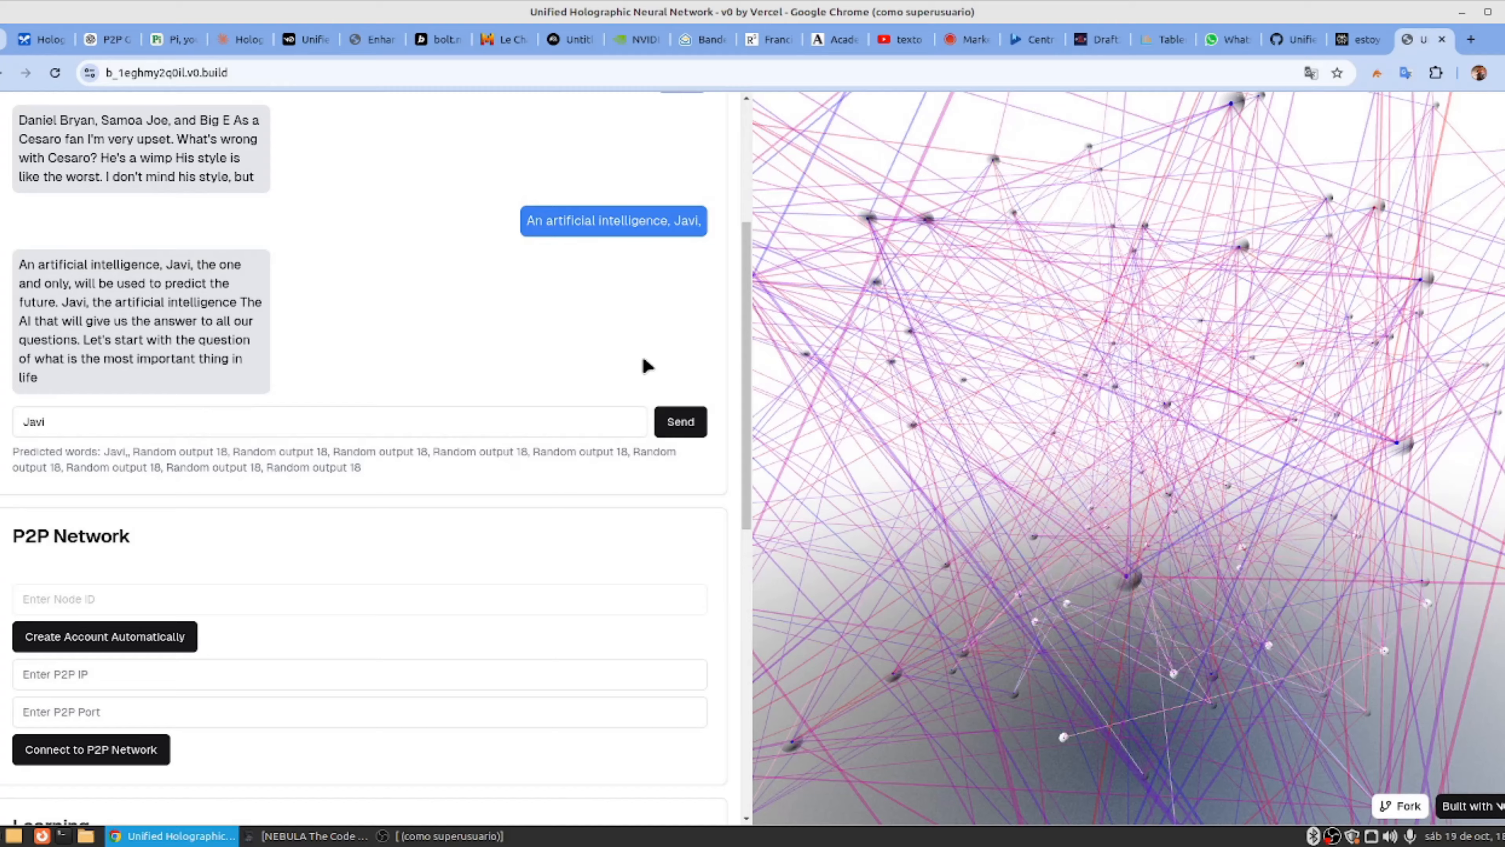
pyautogui.click(679, 422)
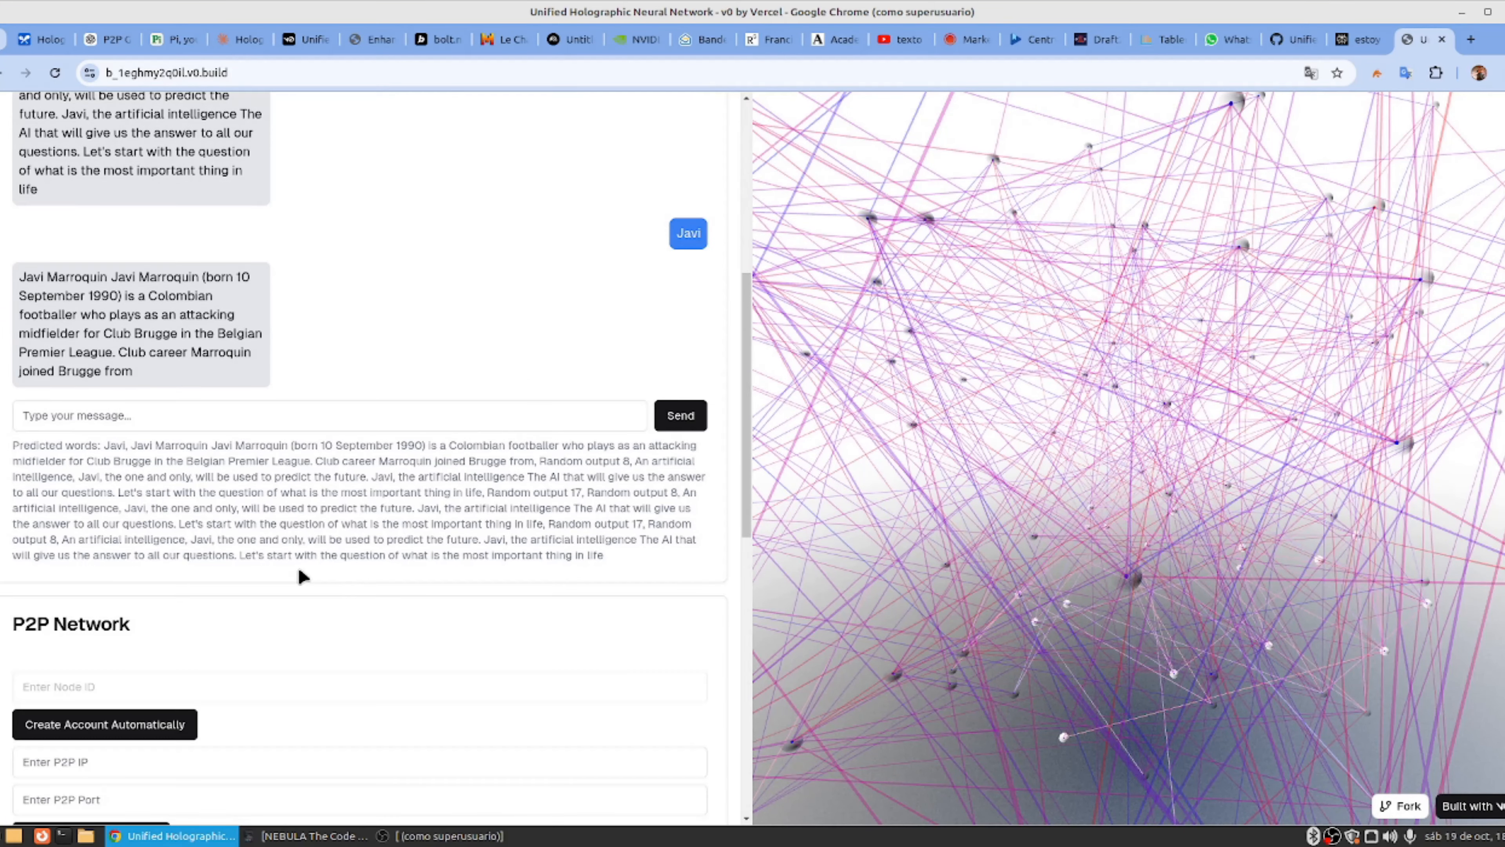